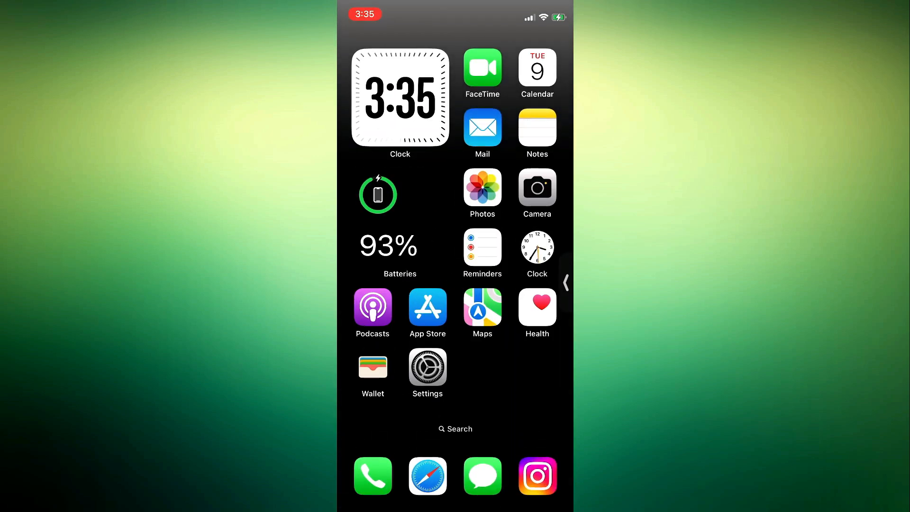
Step: Launch Settings from the Home Screen icon
{"action": "left_click", "coordinate": [428, 367]}
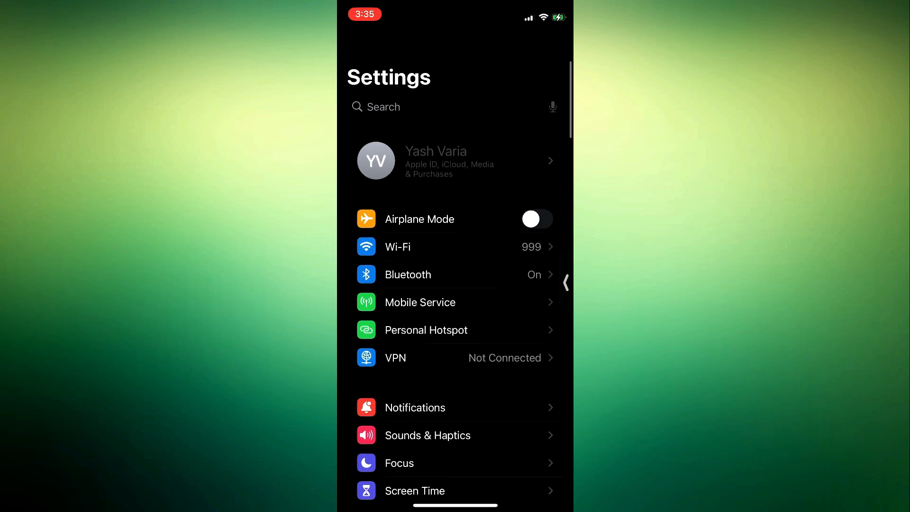
Step: Scroll the Settings list down to Messages and enter its settings
{"action": "scroll", "scroll_direction": "down", "scroll_amount": 3}
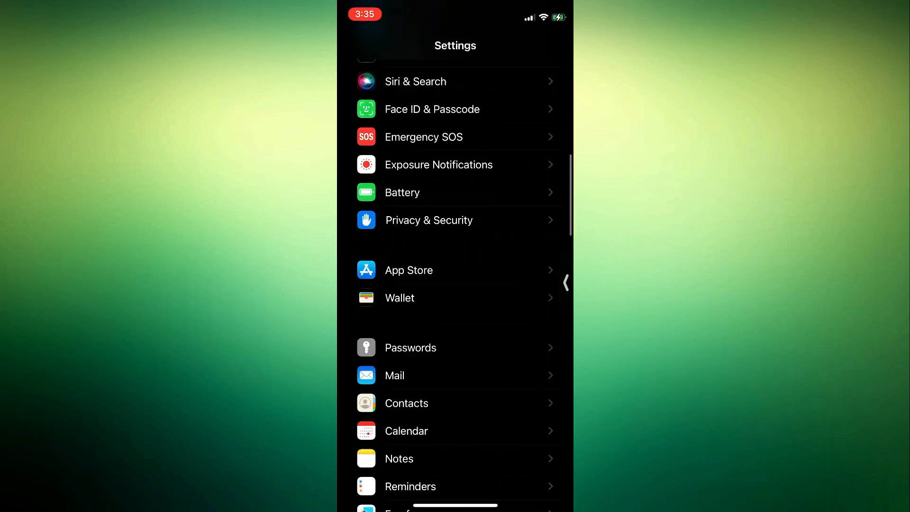
{"action": "scroll", "scroll_direction": "down", "scroll_amount": 3}
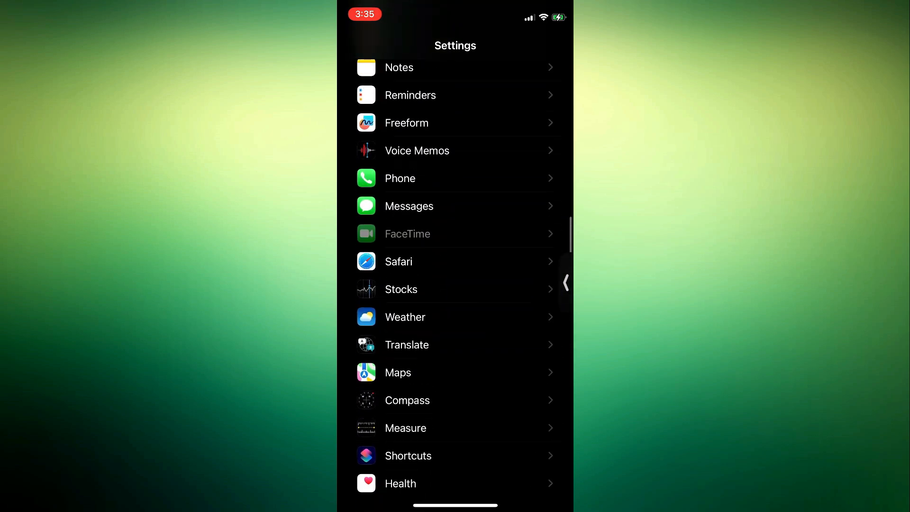
{"action": "left_click", "coordinate": [409, 205]}
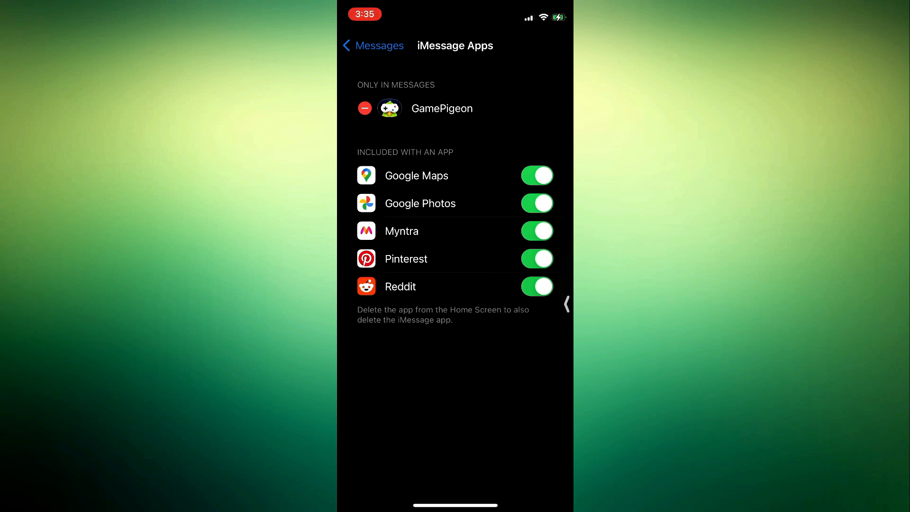
Step: Delete GamePigeon via its red minus, confirming removal of the app and its data
{"action": "left_click", "coordinate": [364, 108]}
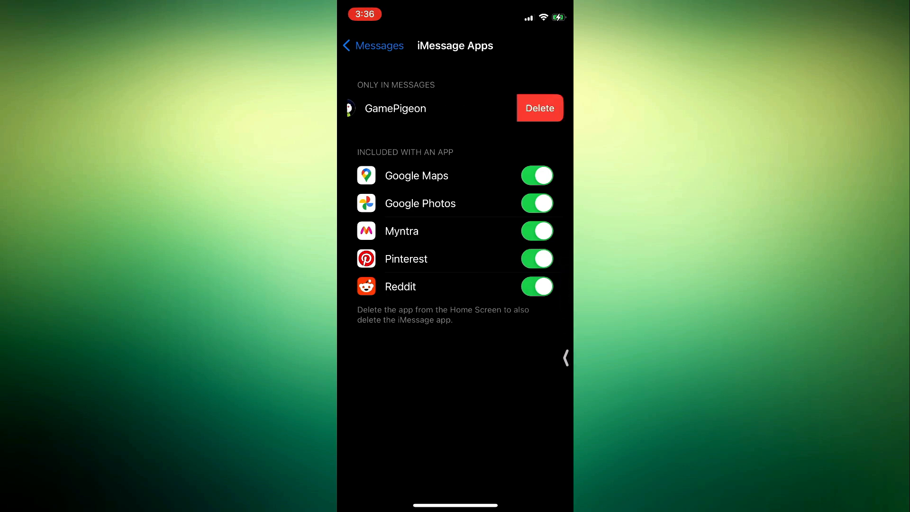
{"action": "left_click", "coordinate": [539, 108]}
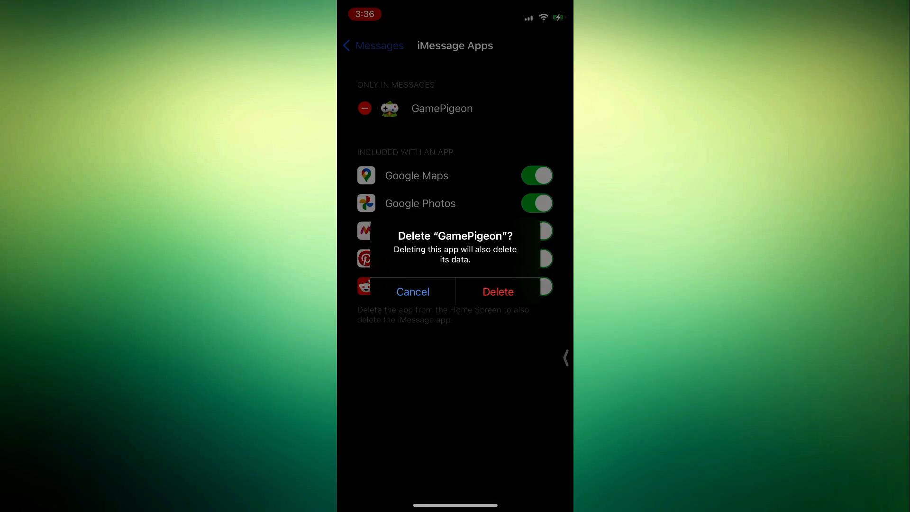
{"action": "left_click", "coordinate": [498, 291]}
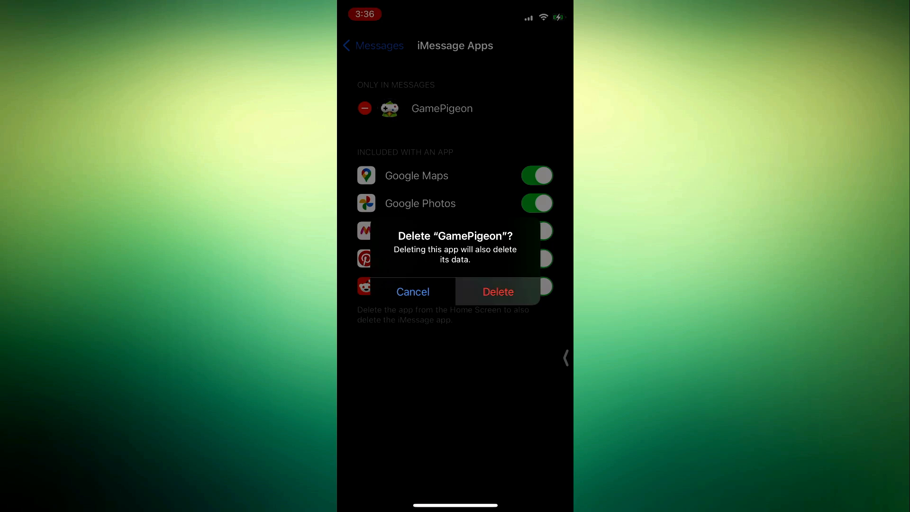
{"action": "left_click", "coordinate": [498, 292]}
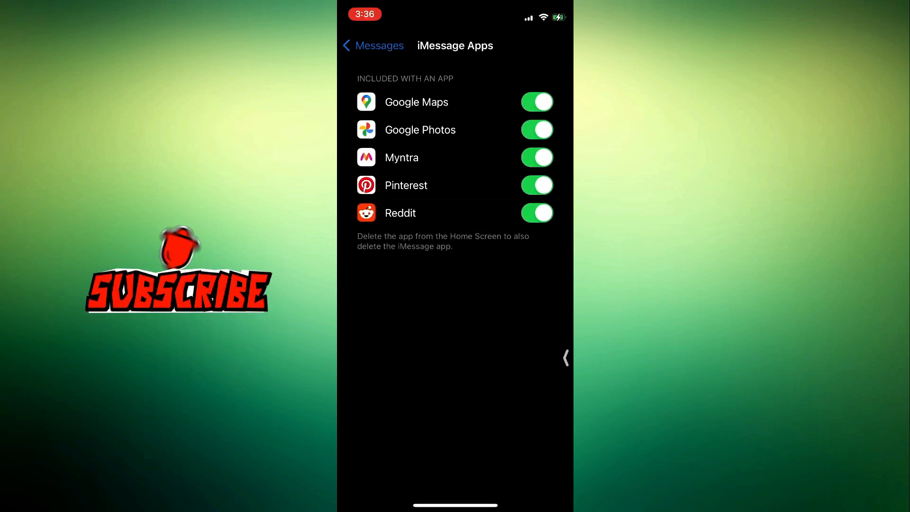